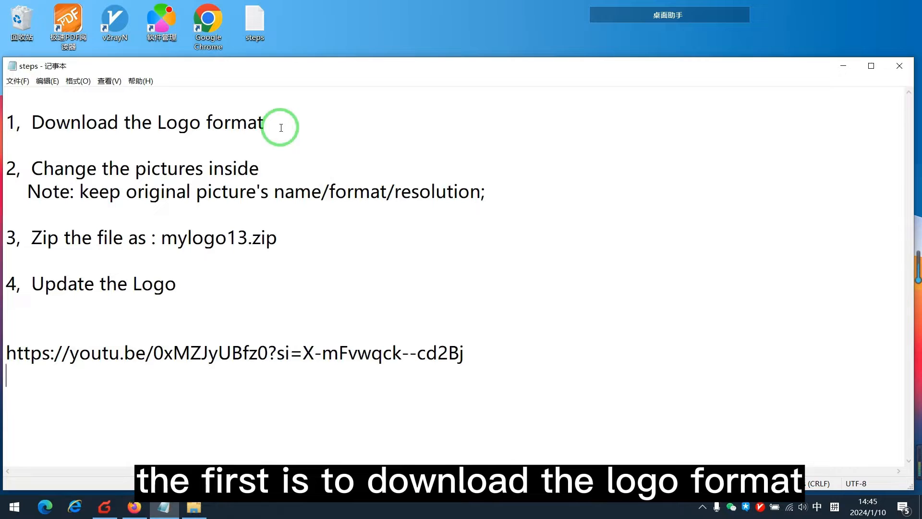
# Highlight note steps 1 and 2, then open archive options for the mylogo13 folder
pyautogui.tripleClick(135, 122)
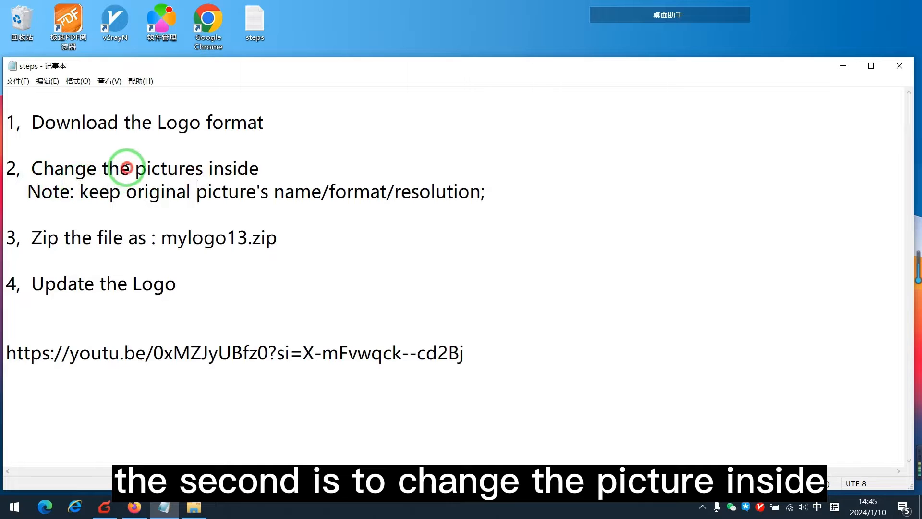
pyautogui.moveTo(126, 168); pyautogui.dragTo(476, 191)
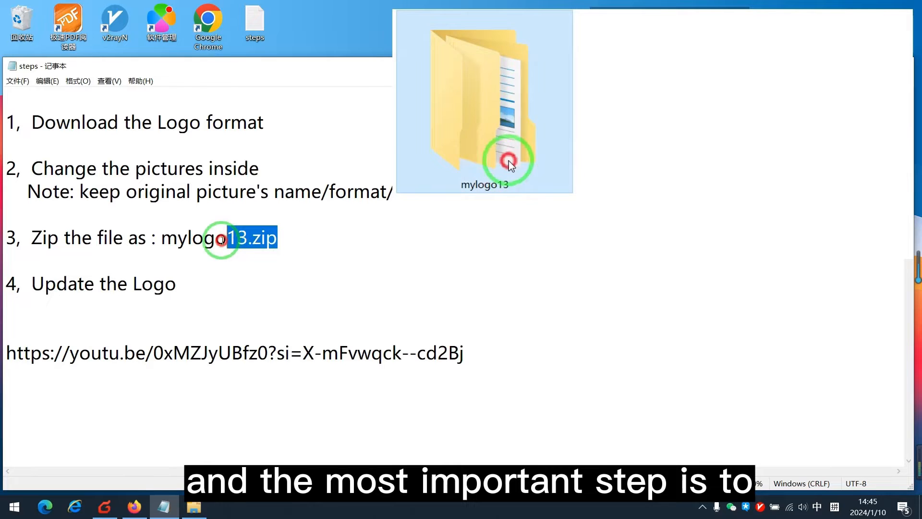
pyautogui.rightClick(509, 162)
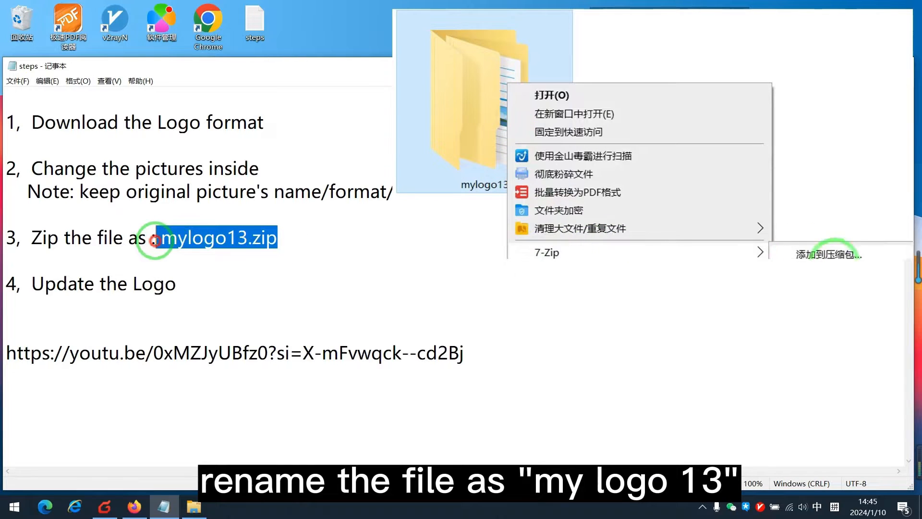
pyautogui.click(827, 254)
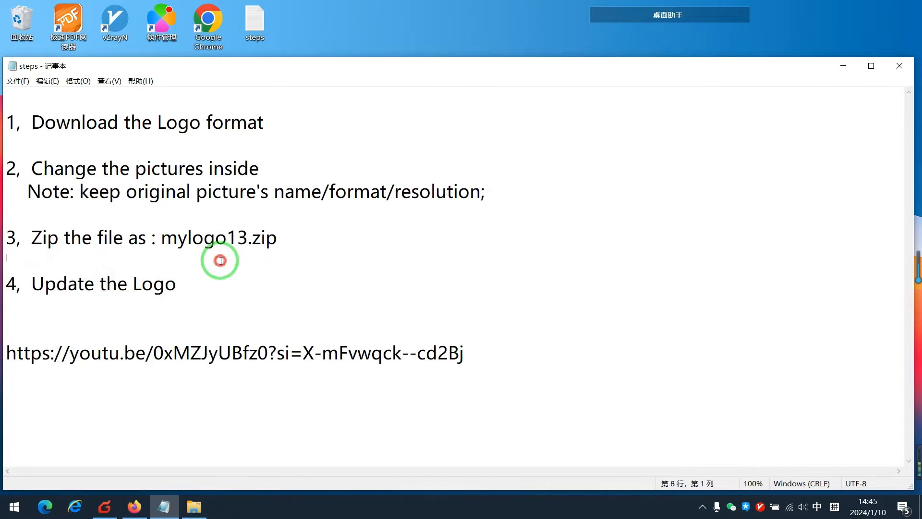
# Select and copy the YouTube video link from the Notepad note
pyautogui.moveTo(193, 191); pyautogui.dragTo(486, 191)
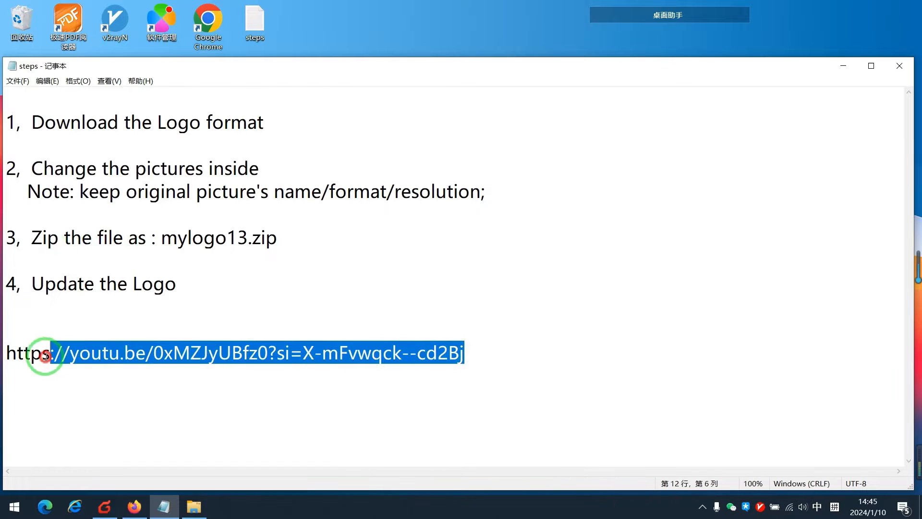
pyautogui.rightClick(45, 353)
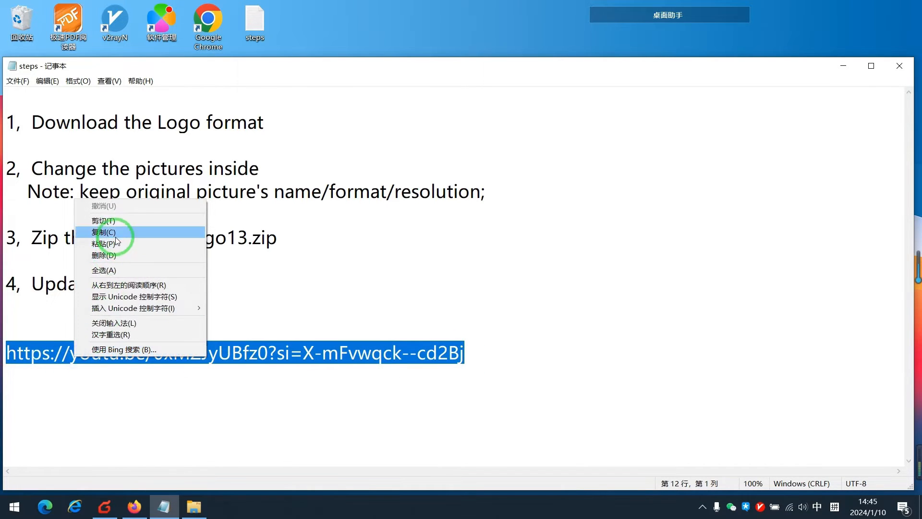
pyautogui.click(134, 507)
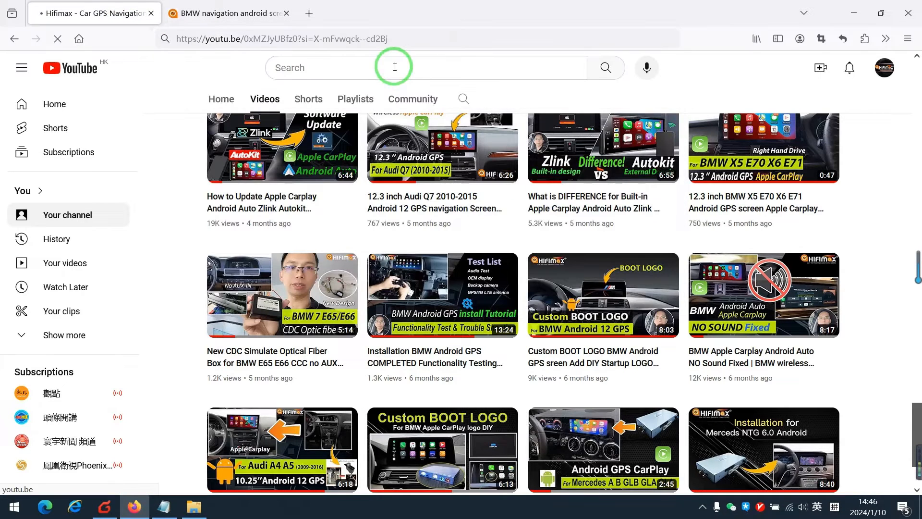
# Load the Custom BOOT LOGO BMW video from the youtu.be link, then return to Notepad
pyautogui.click(602, 294)
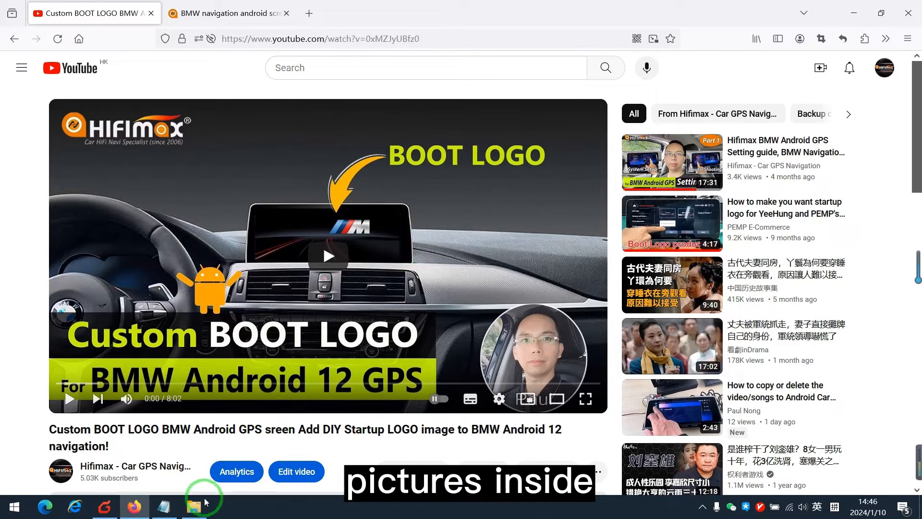
pyautogui.click(165, 507)
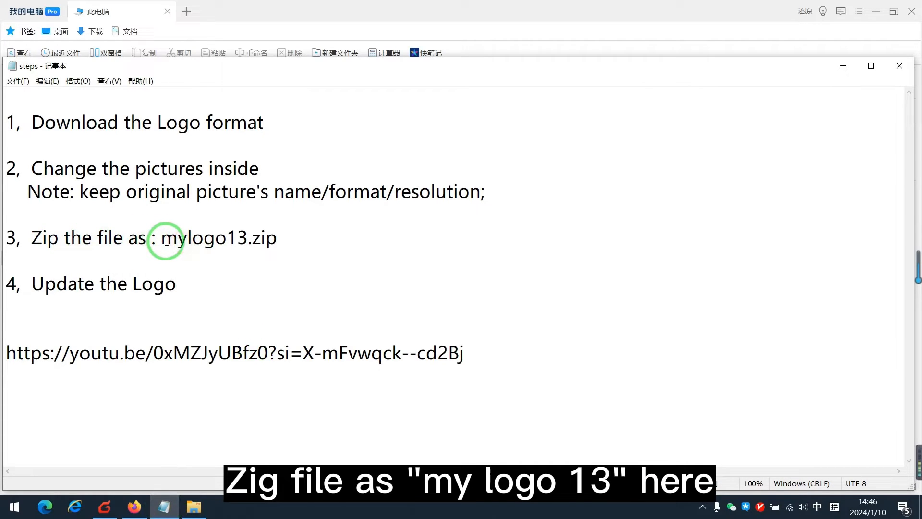
# Review note step 3 about mylogo13.zip, revisit the video, then switch to the Hifimax site
pyautogui.moveTo(162, 238); pyautogui.dragTo(277, 237)
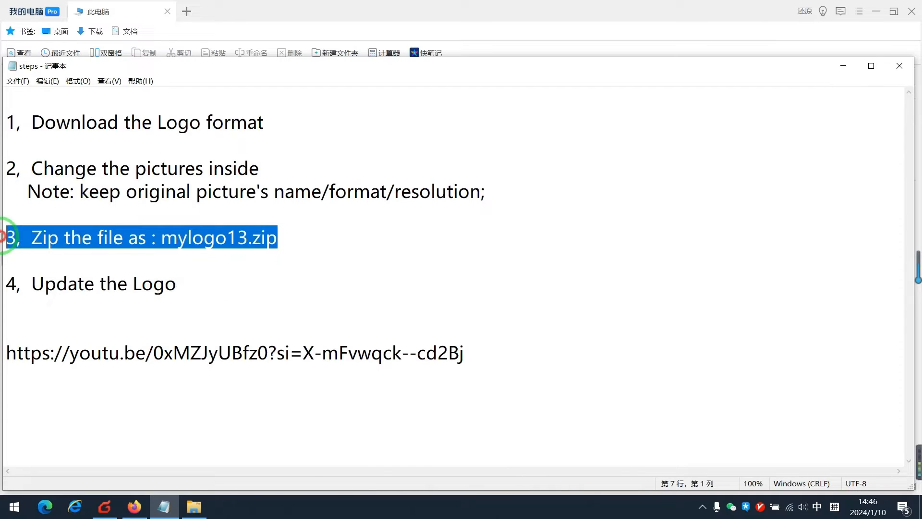
pyautogui.click(31, 168)
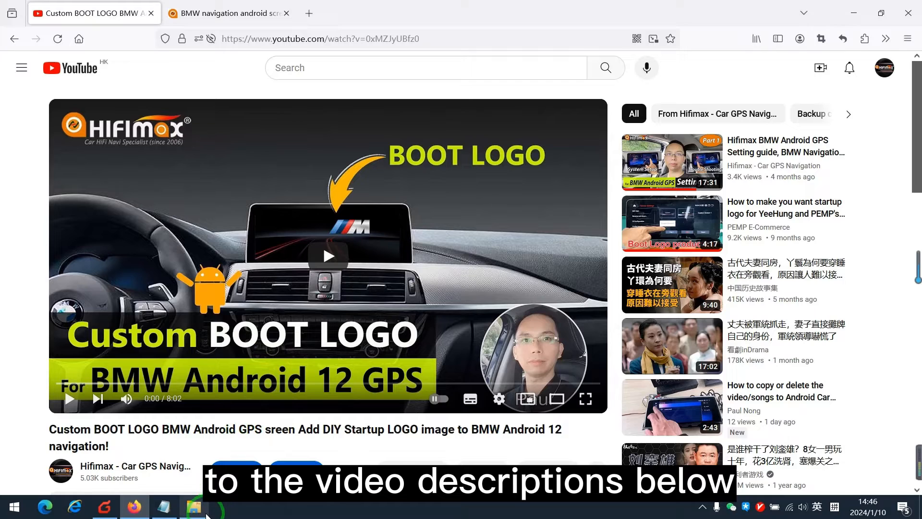
pyautogui.click(194, 507)
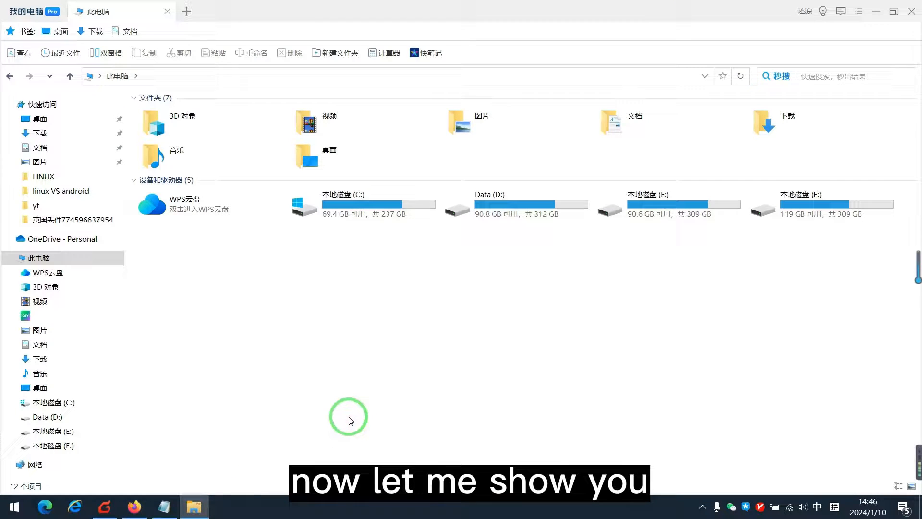
pyautogui.click(134, 507)
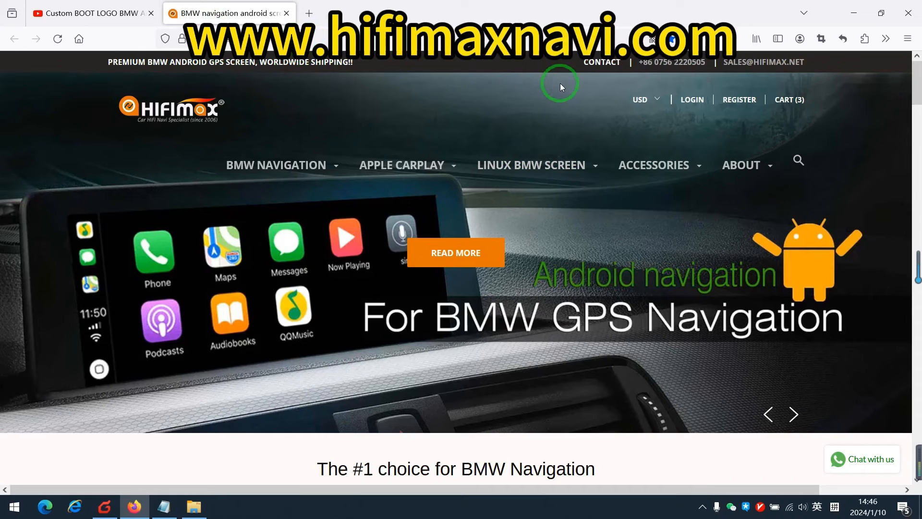
# Open the Hifimax blog's Add Custom Boot Up Logo post and follow its logo-format link
pyautogui.click(740, 165)
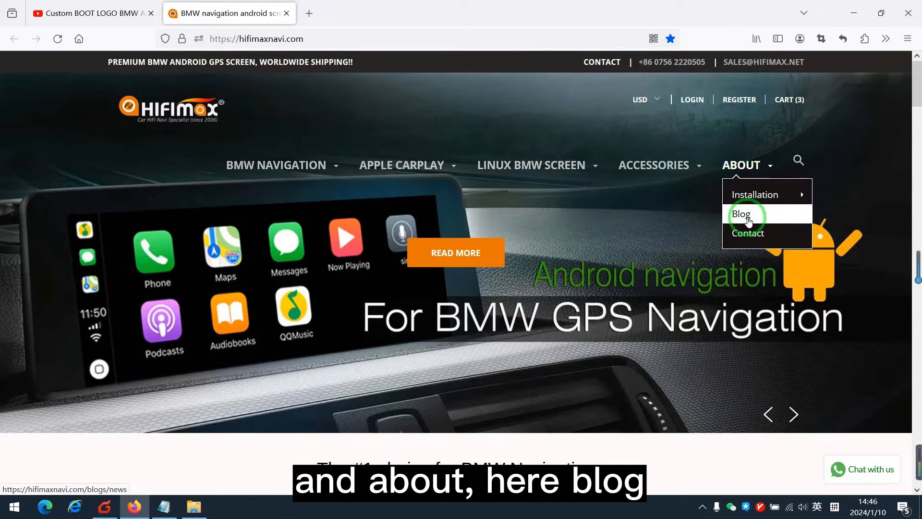
pyautogui.click(741, 213)
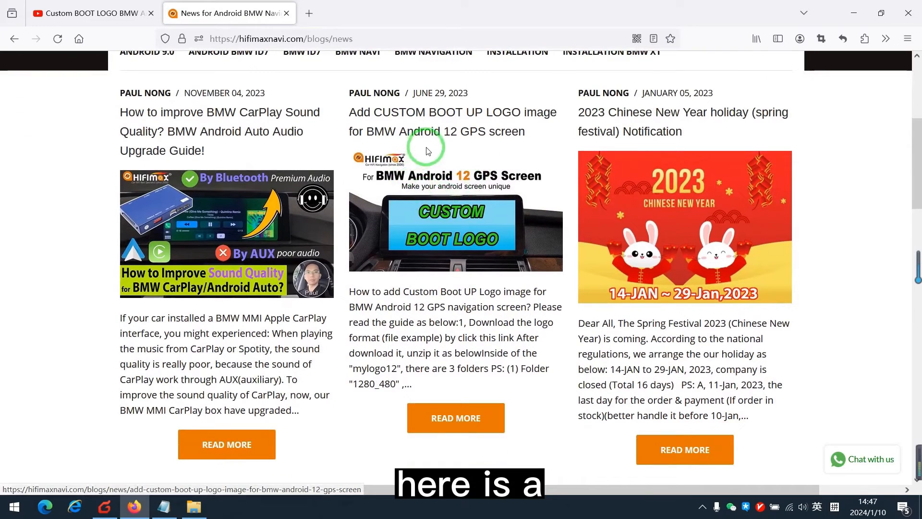
pyautogui.moveTo(448, 272)
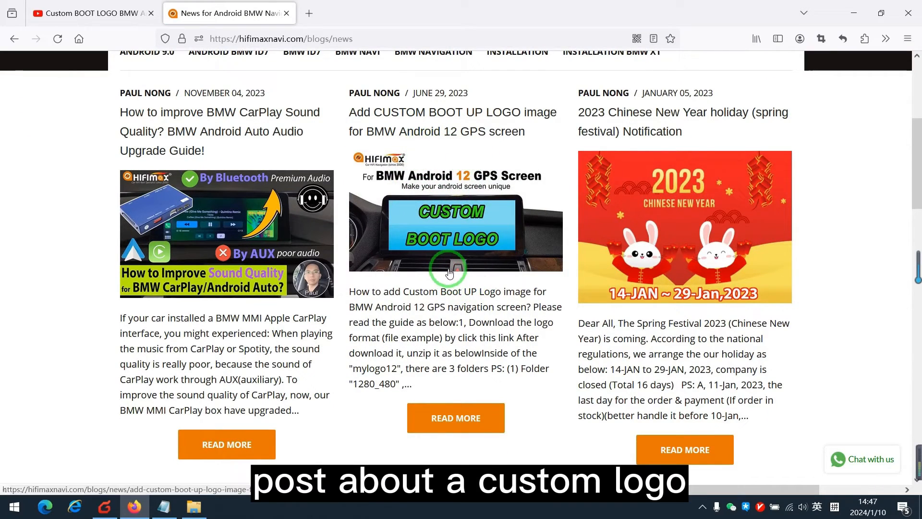
pyautogui.scroll(-3)
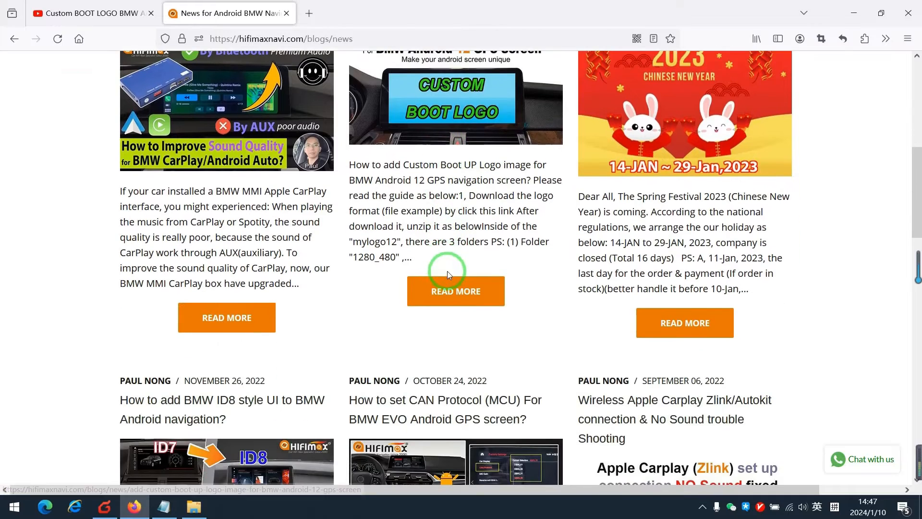
pyautogui.click(455, 291)
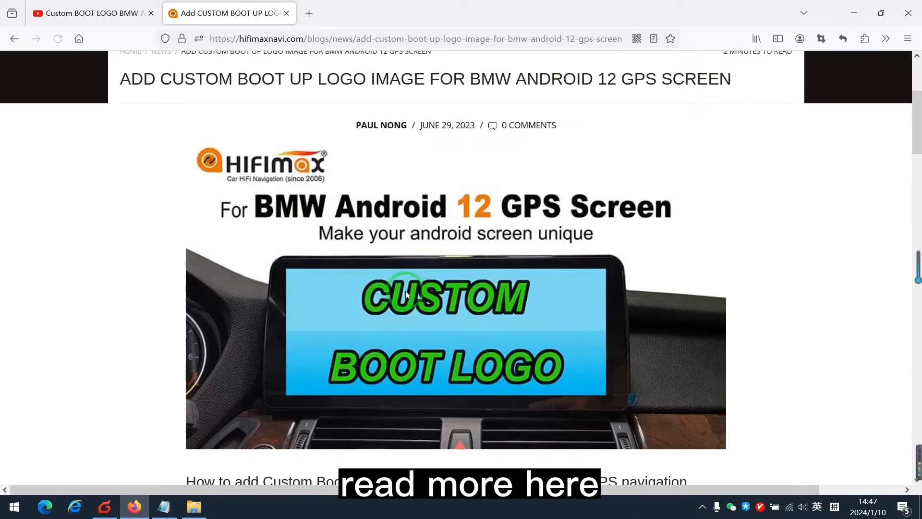
pyautogui.scroll(-3)
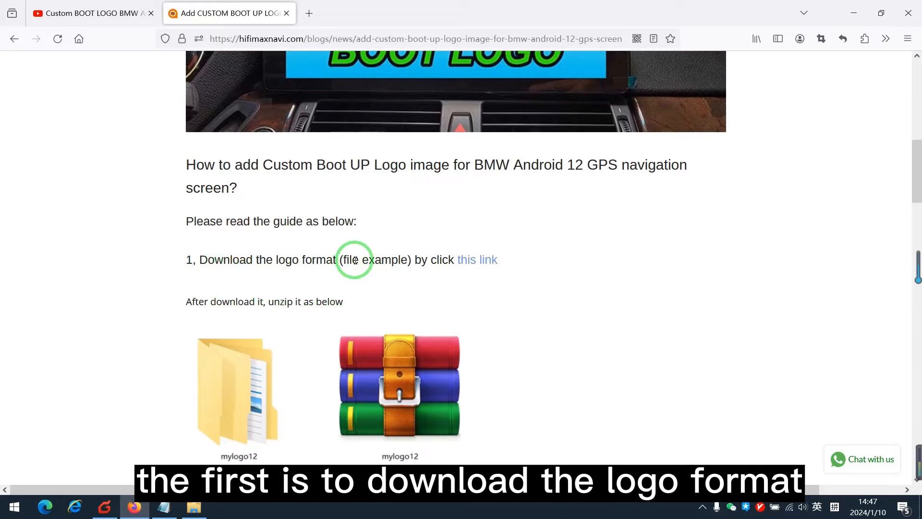
pyautogui.moveTo(477, 259)
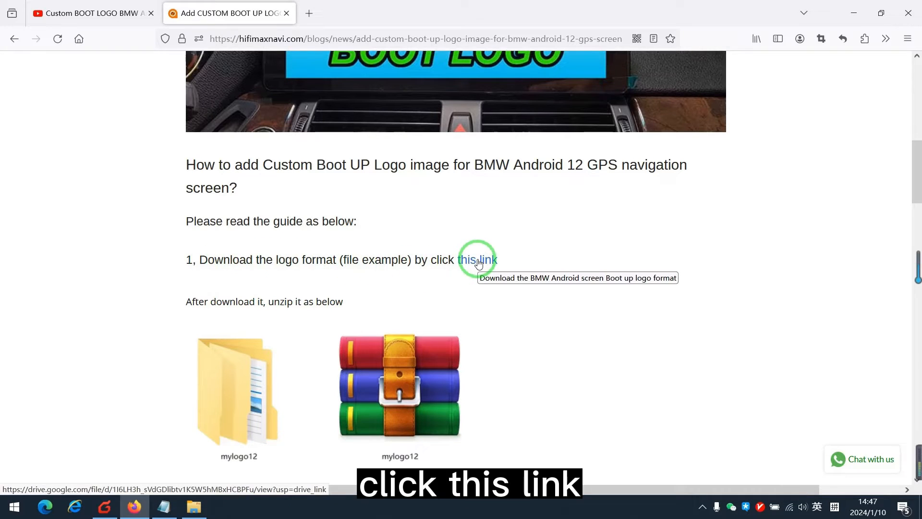
pyautogui.click(476, 259)
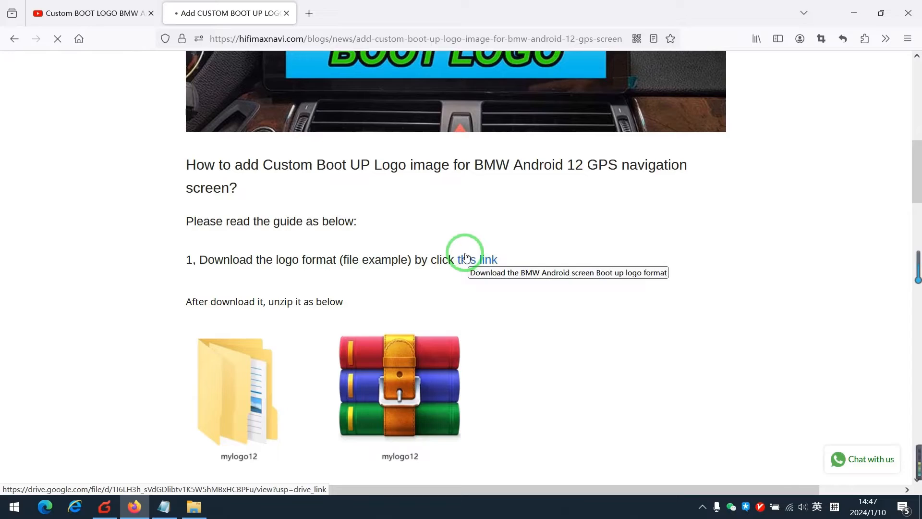
# Download mylogo12.zip from the Google Drive preview and show it in its folder
pyautogui.click(474, 260)
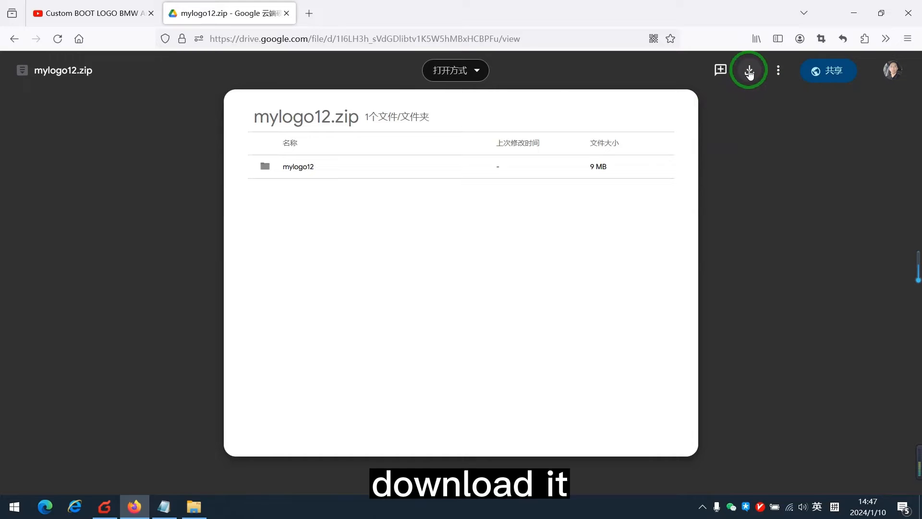
pyautogui.click(749, 70)
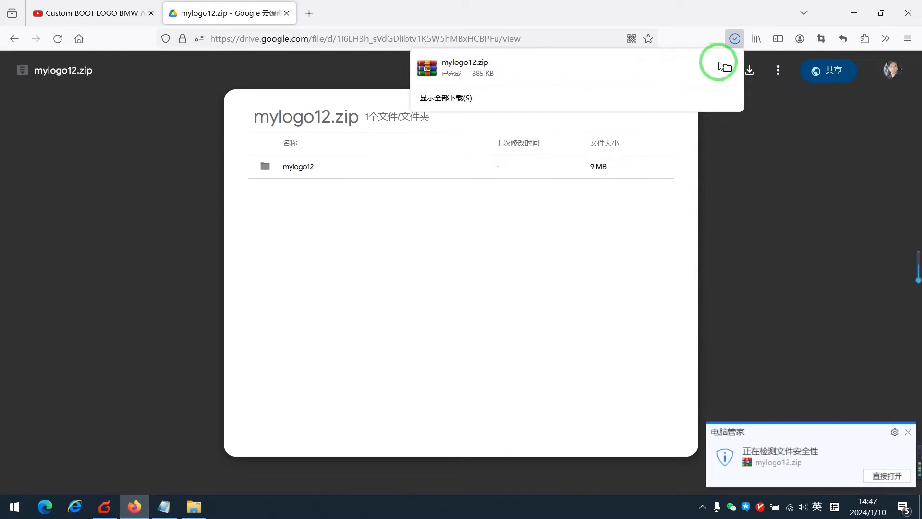
pyautogui.rightClick(364, 223)
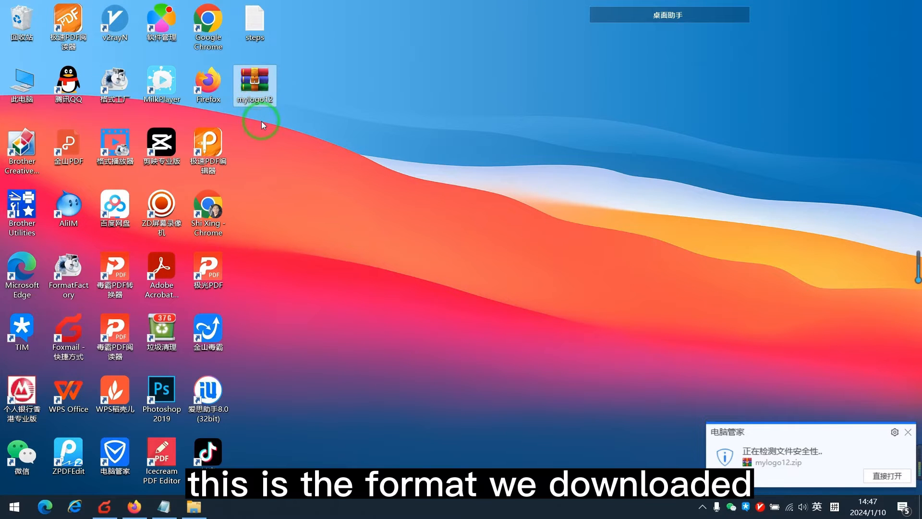
pyautogui.moveTo(276, 149)
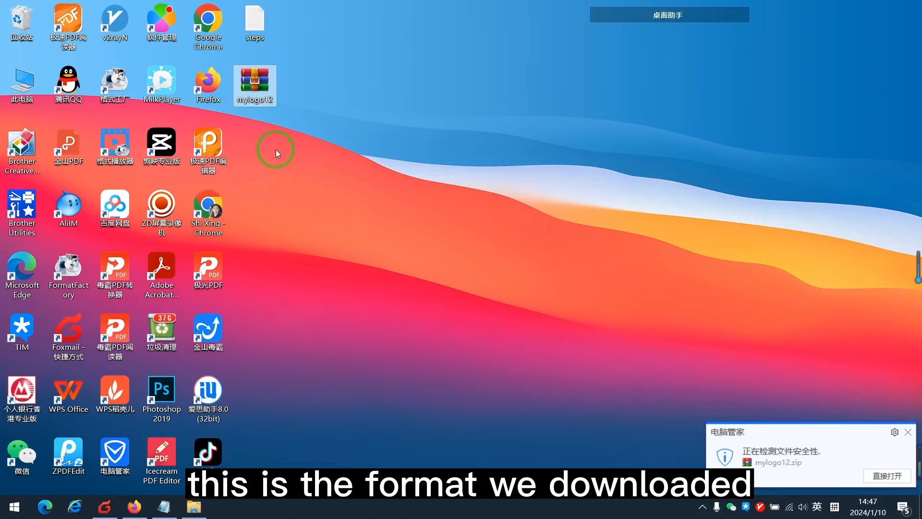
# Extract mylogo12.zip with WinRAR into Desktop\mylogo12
pyautogui.doubleClick(255, 82)
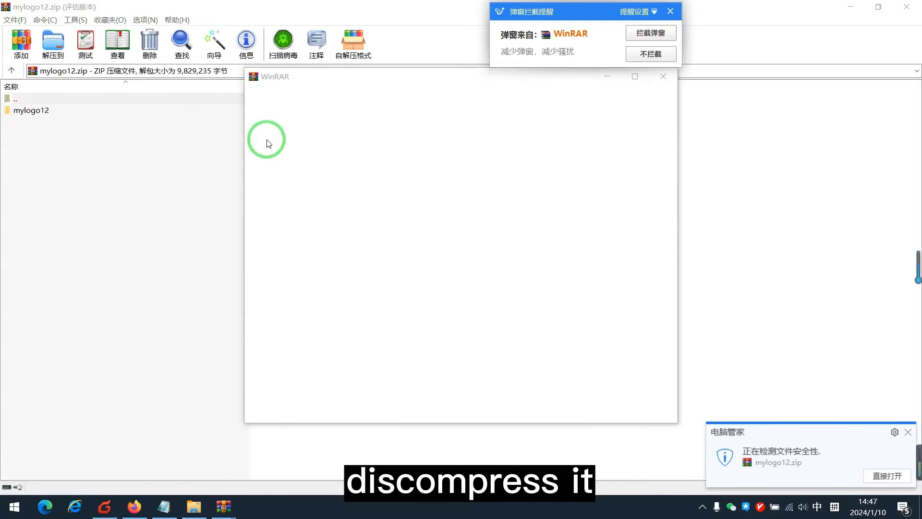
pyautogui.click(52, 43)
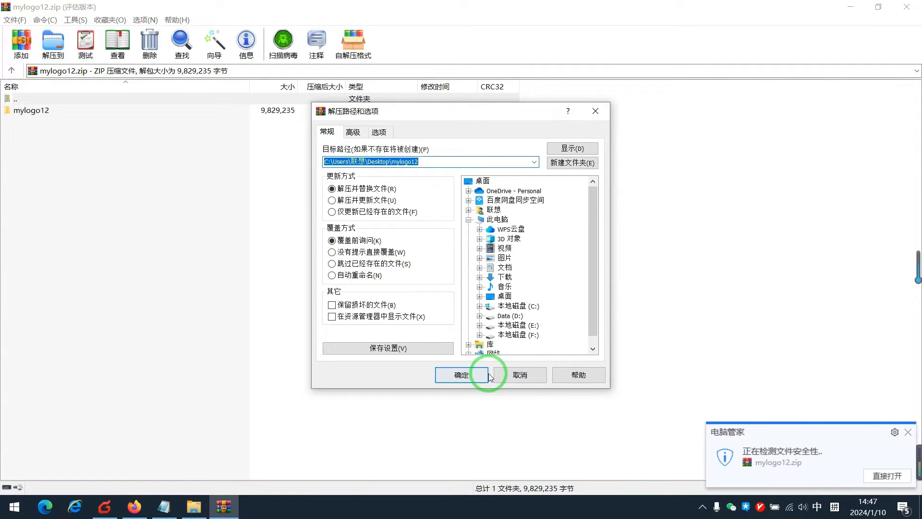
pyautogui.click(461, 375)
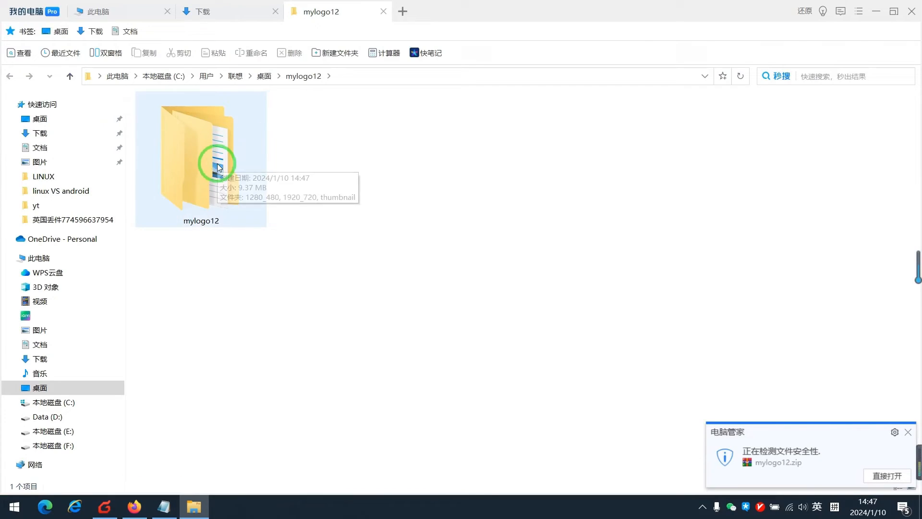
# Browse the 1280_480 and thumbnail subfolders inside mylogo12, returning to the three folders
pyautogui.doubleClick(201, 153)
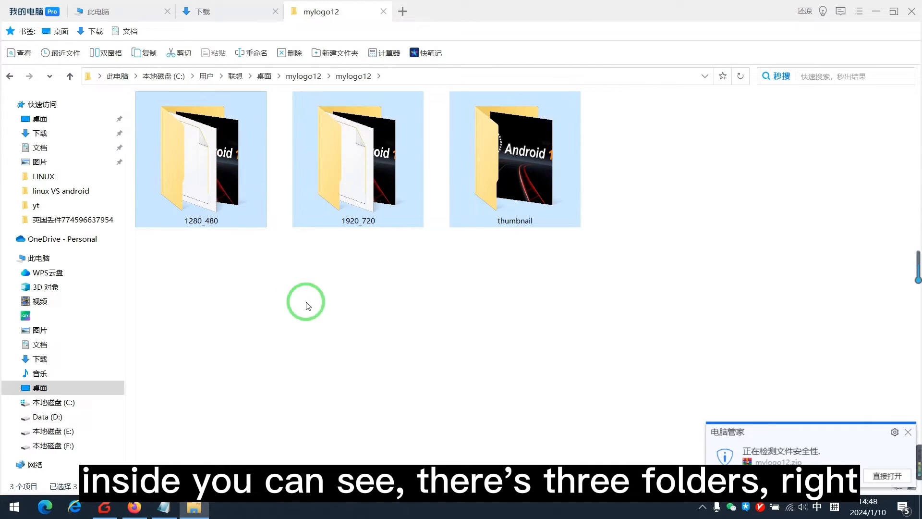
pyautogui.doubleClick(201, 159)
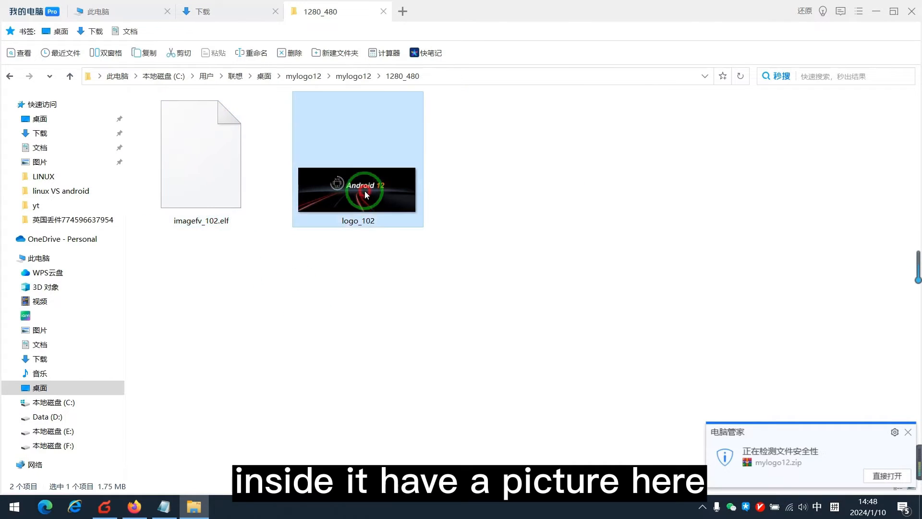
pyautogui.click(10, 76)
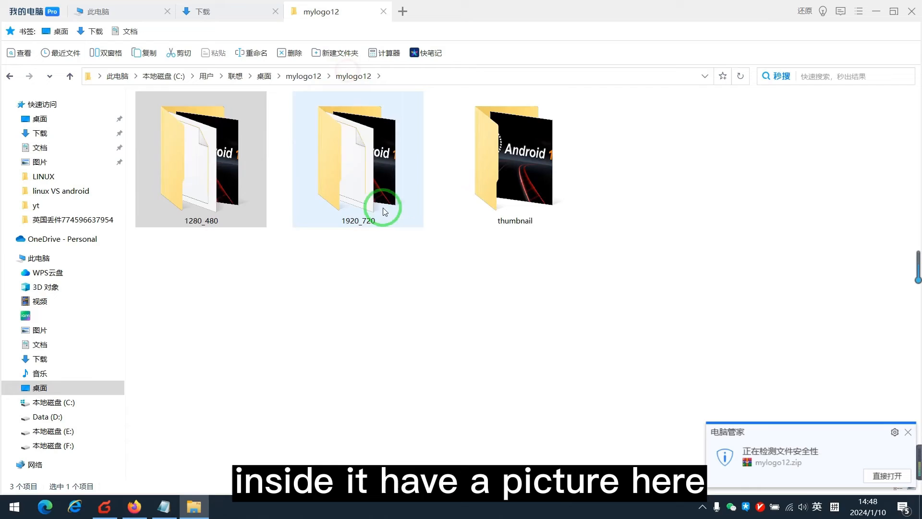
pyautogui.click(515, 159)
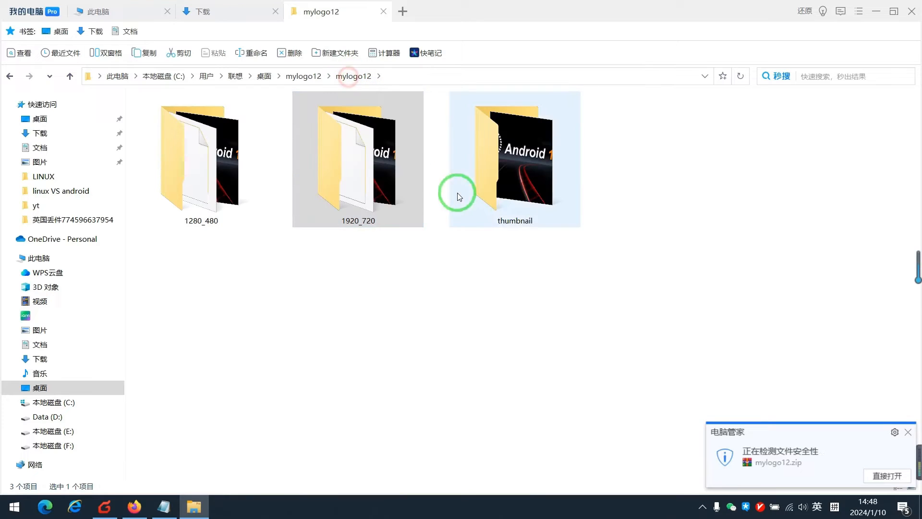
pyautogui.doubleClick(514, 159)
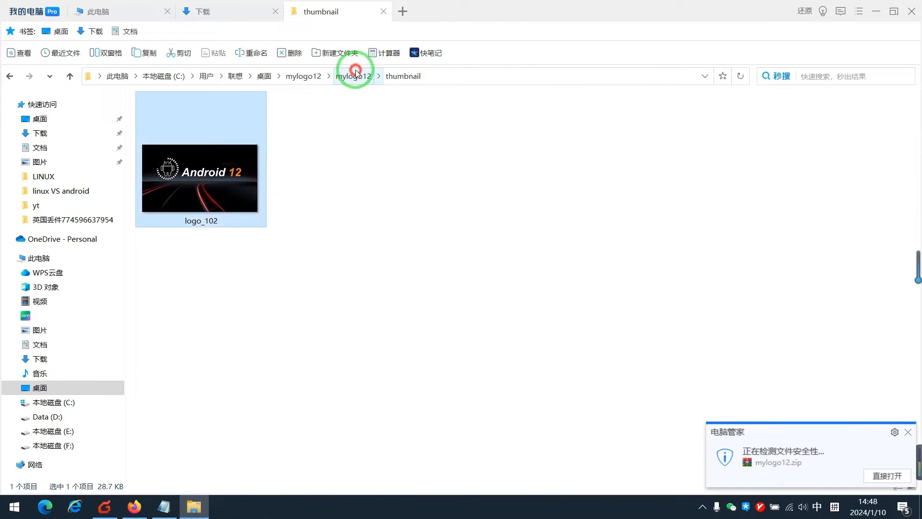
pyautogui.click(353, 75)
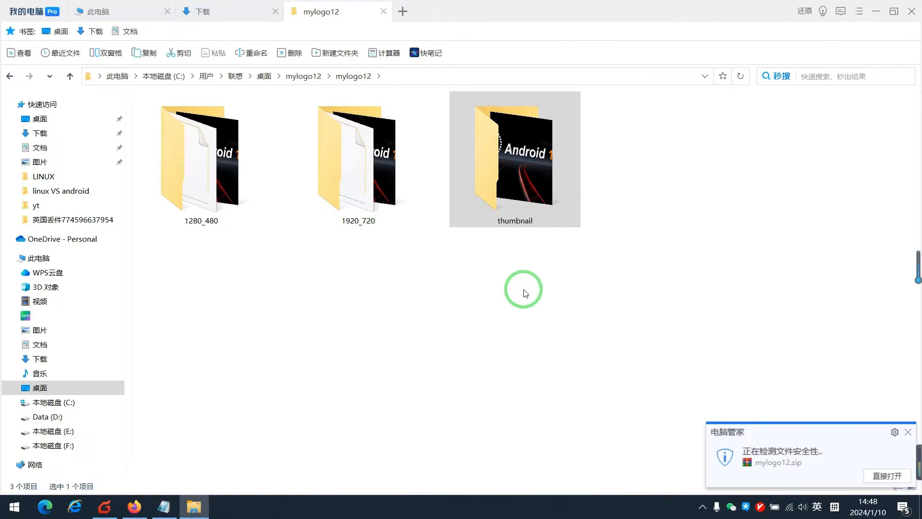
# Open the 1920_720 folder containing imagefv_102.elf and the logo_102 picture
pyautogui.doubleClick(358, 159)
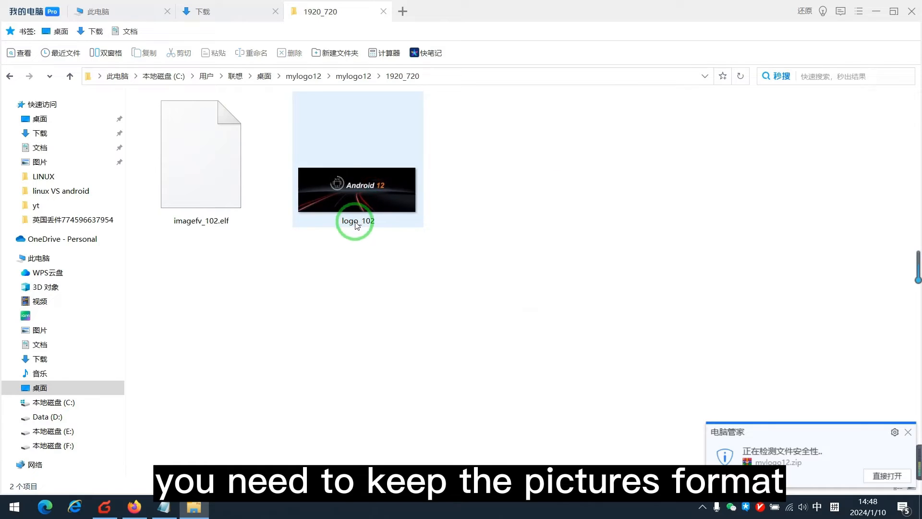
pyautogui.moveTo(357, 222)
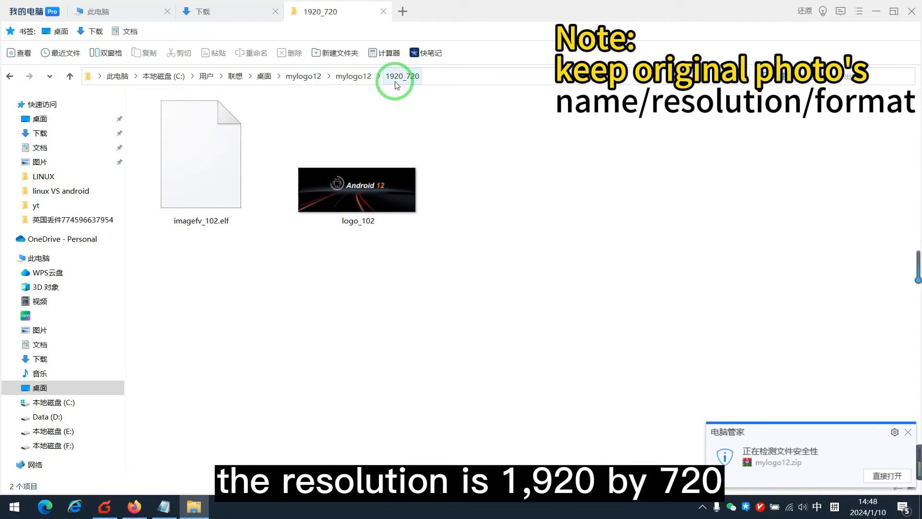
pyautogui.moveTo(392, 86)
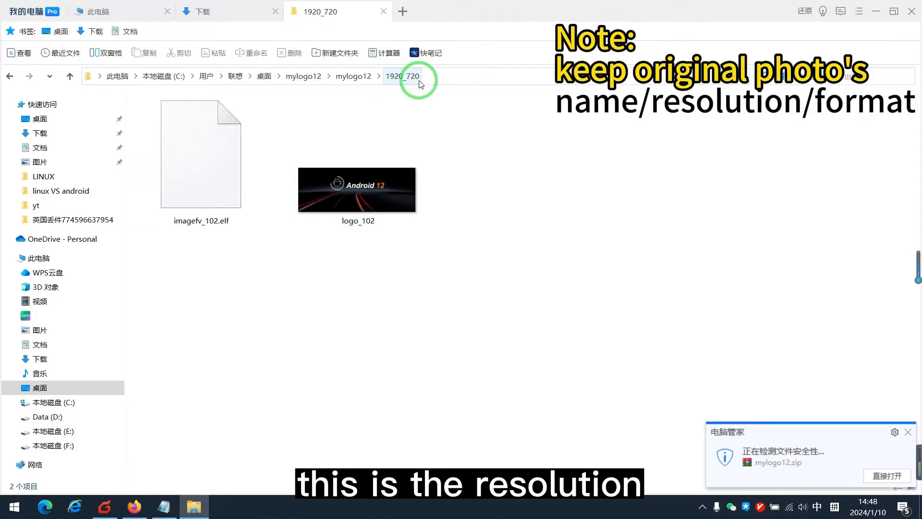
pyautogui.moveTo(365, 197)
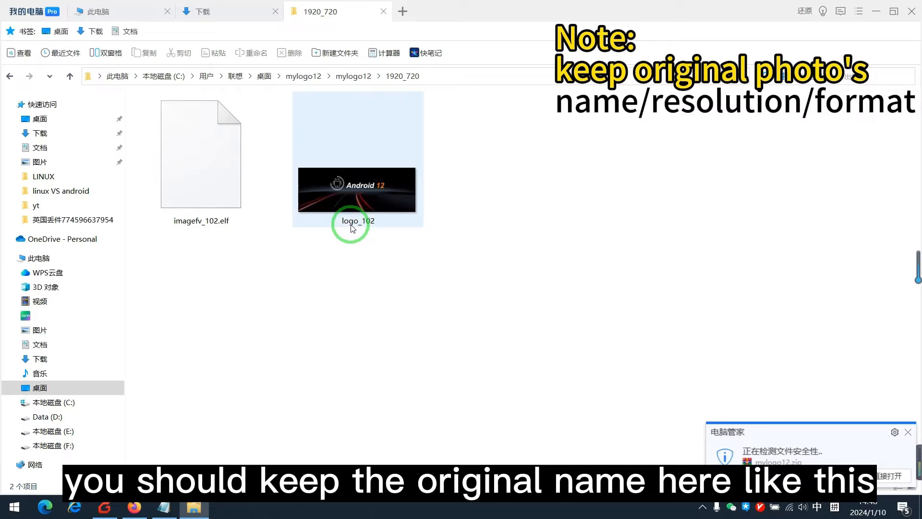
pyautogui.moveTo(353, 226)
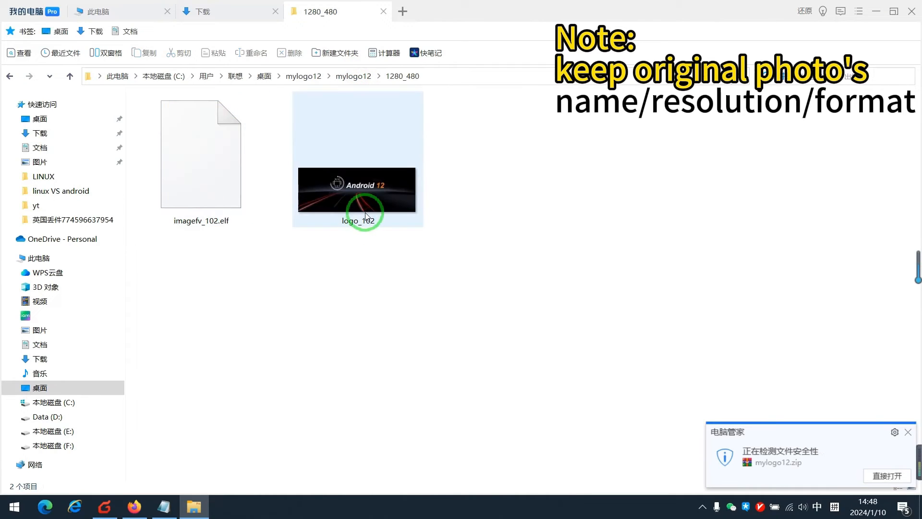
pyautogui.moveTo(391, 204)
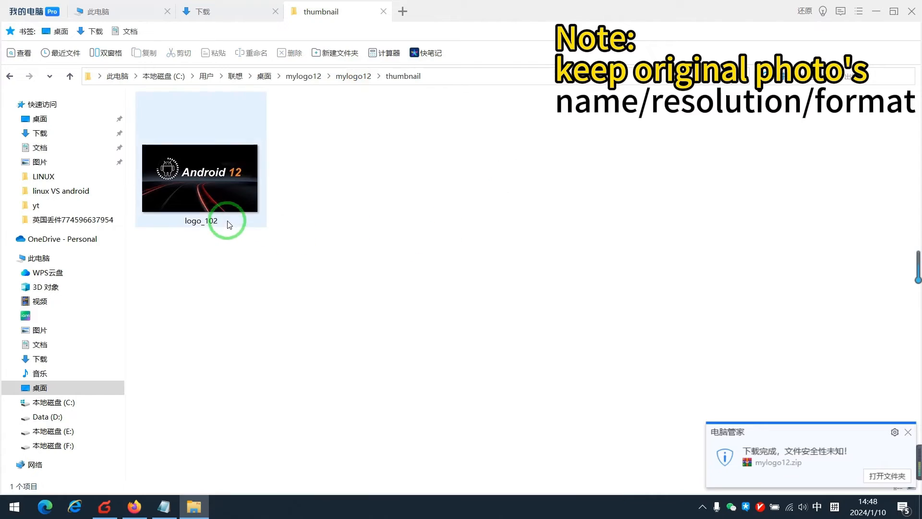
# Confirm the thumbnail logo_102 is a 240×140 PNG, then go back to mylogo12
pyautogui.click(200, 176)
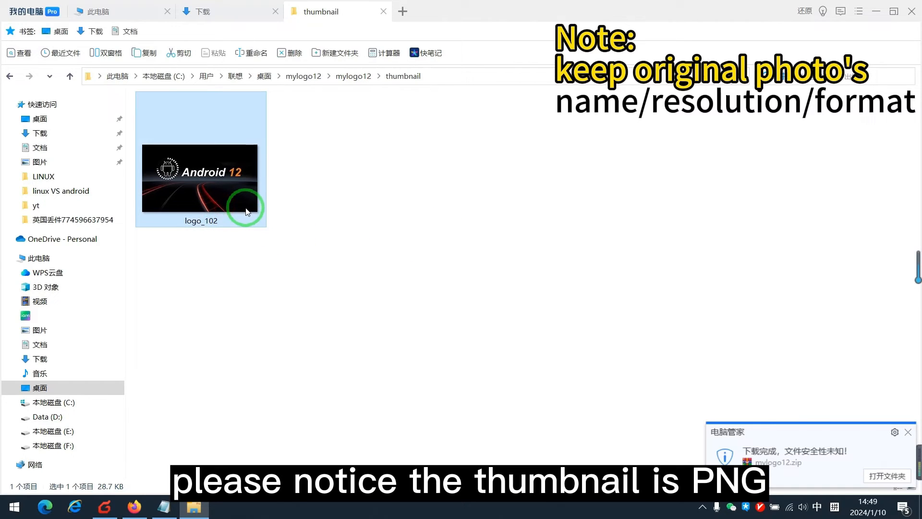
pyautogui.moveTo(246, 209)
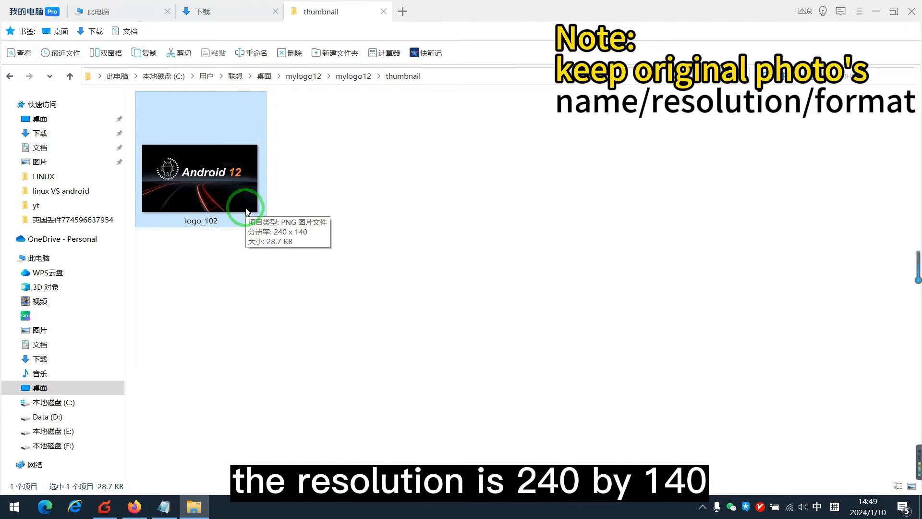
pyautogui.moveTo(346, 143)
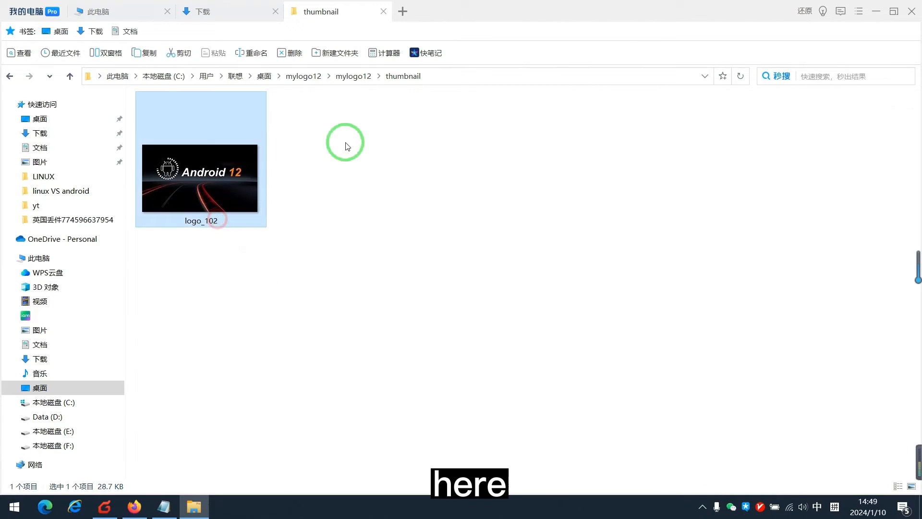
pyautogui.click(10, 76)
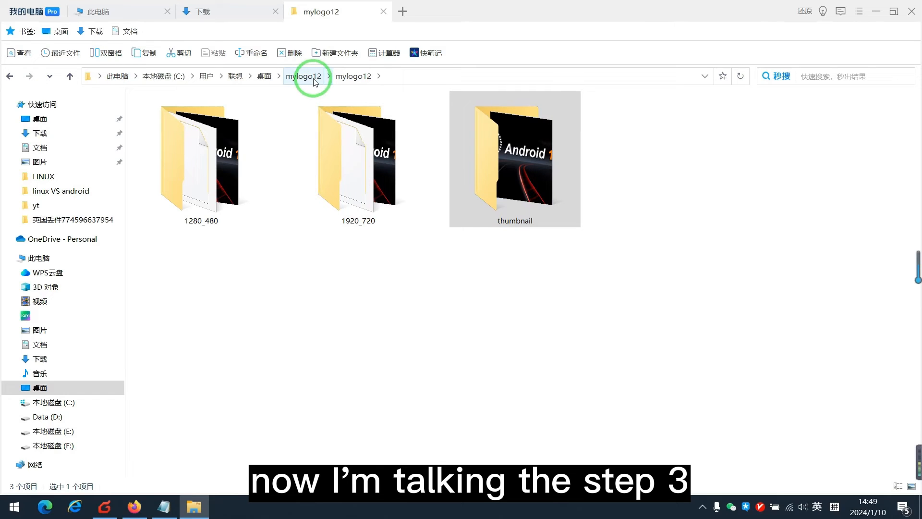
# Rename the logo folder to mylogo13, compress it to mylogo13.zip, and return to the notes
pyautogui.click(201, 159)
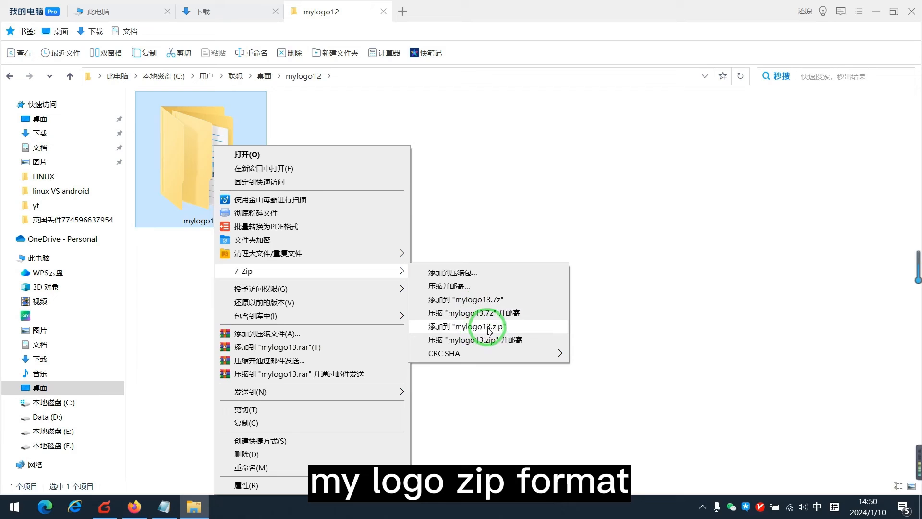
pyautogui.click(474, 326)
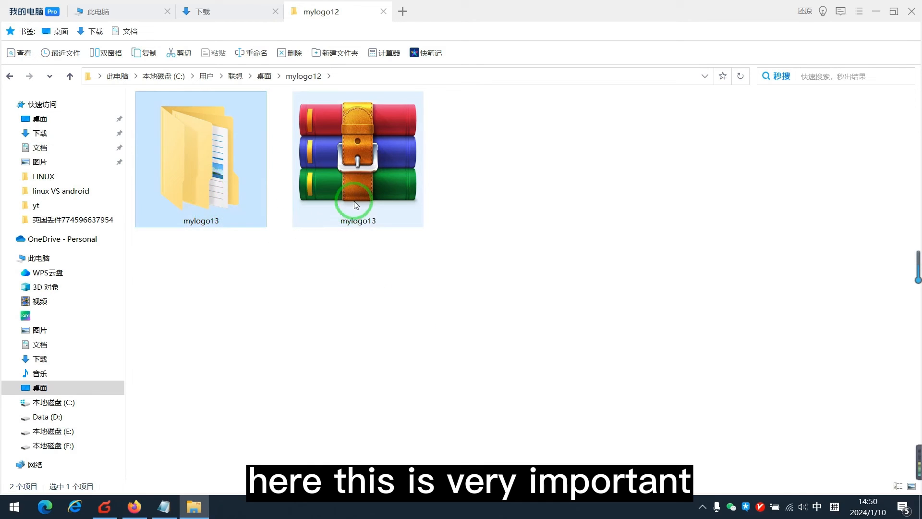
pyautogui.moveTo(359, 207)
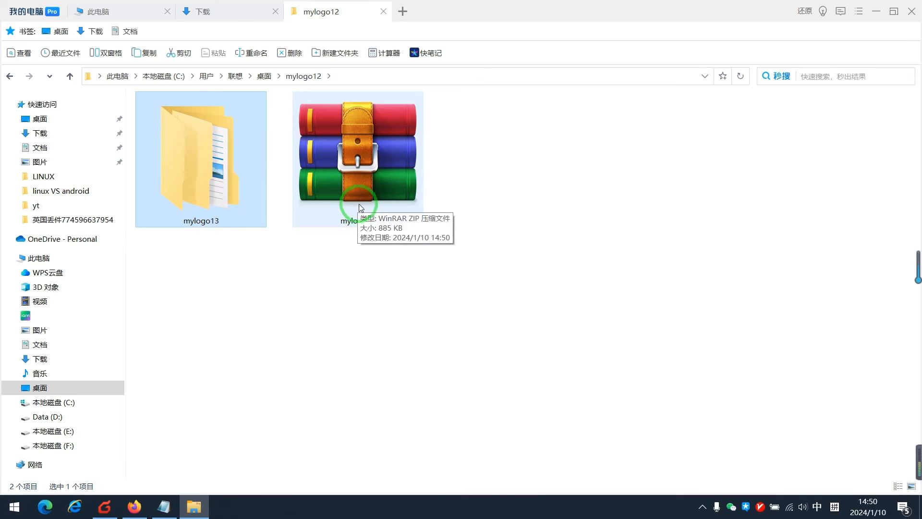
pyautogui.click(357, 159)
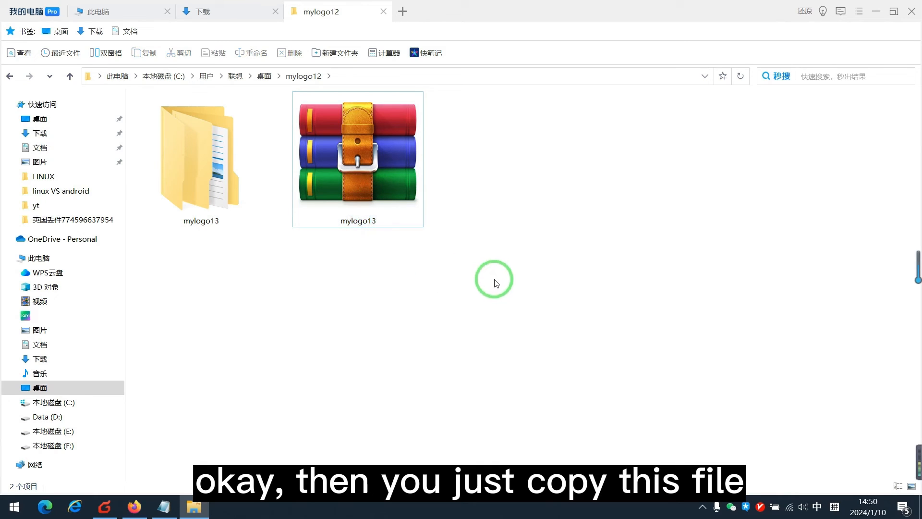
pyautogui.click(357, 159)
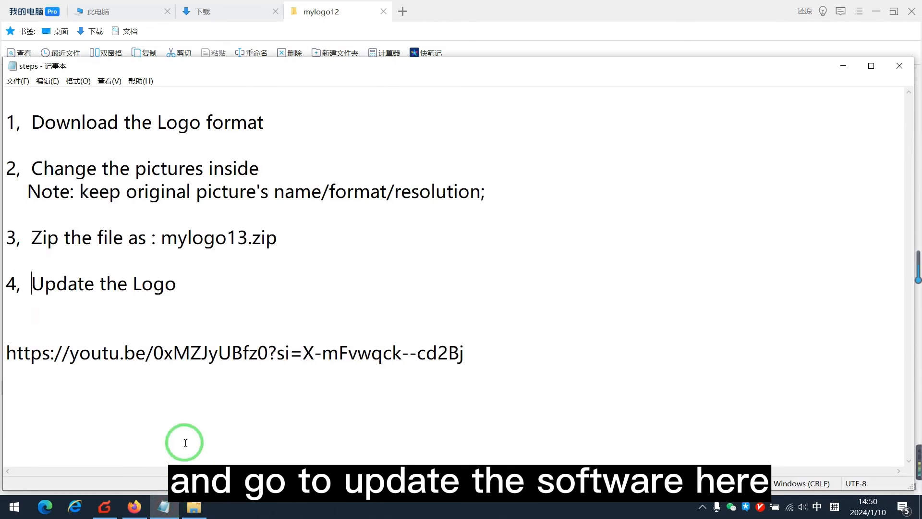
# Reread the Notepad steps, revisit the YouTube boot logo tutorial, then return to the file manager
pyautogui.tripleClick(103, 284)
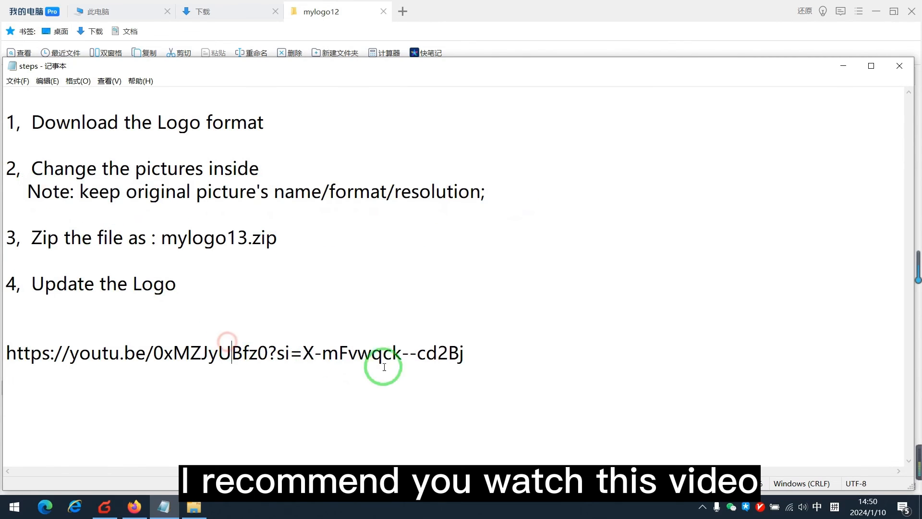
pyautogui.click(126, 327)
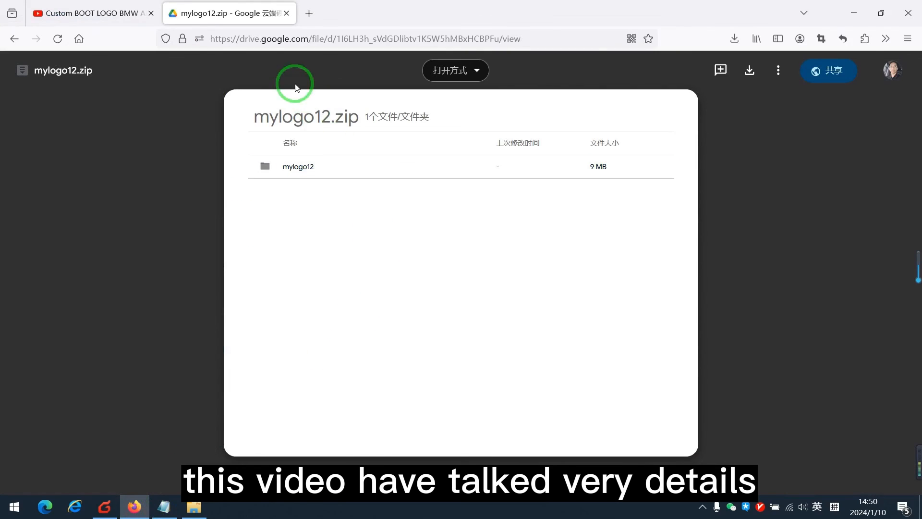
pyautogui.click(91, 12)
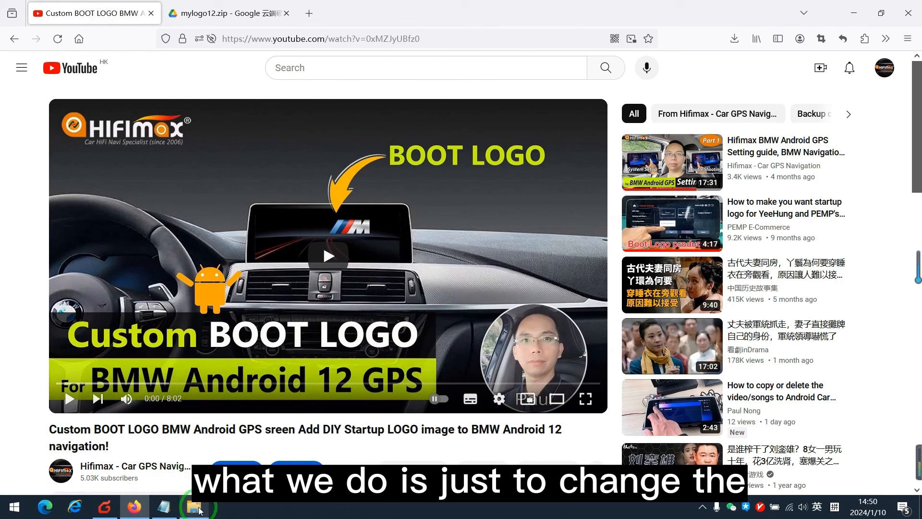
pyautogui.click(195, 506)
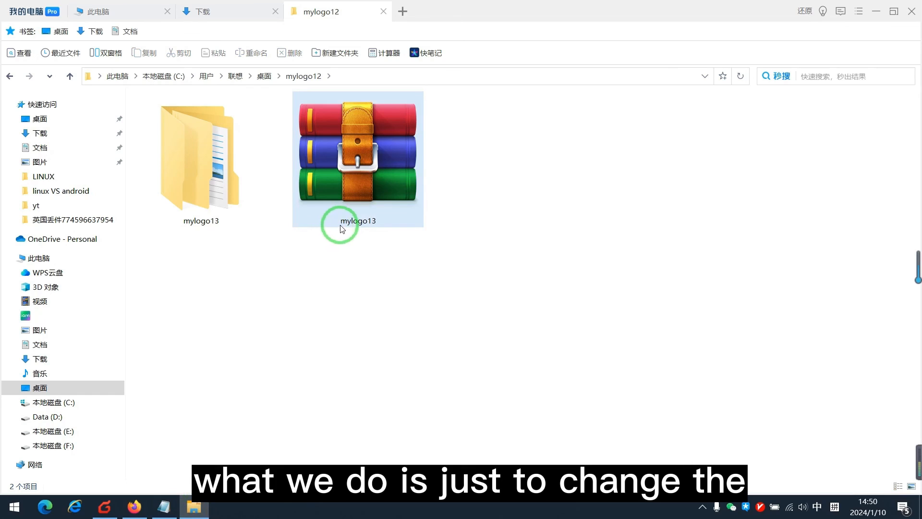
# Select the mylogo13 zip archive and put its name into edit mode
pyautogui.click(357, 159)
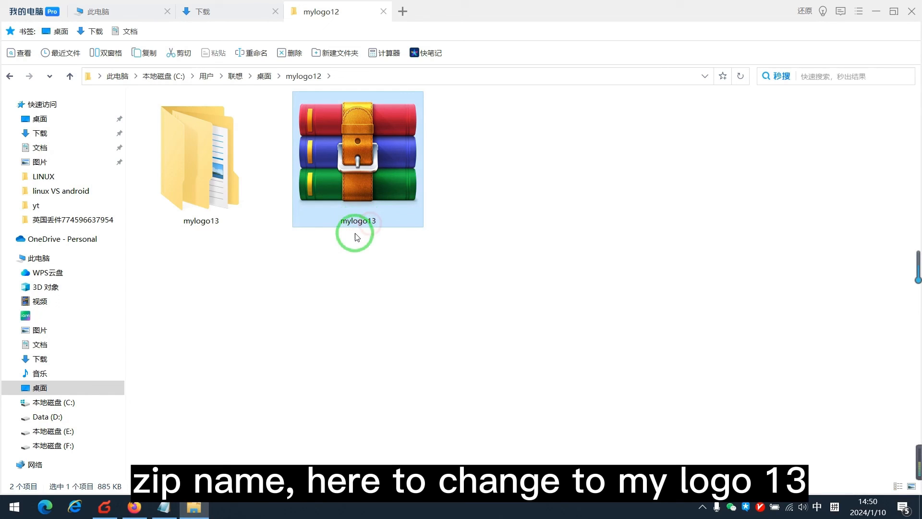
pyautogui.click(356, 220)
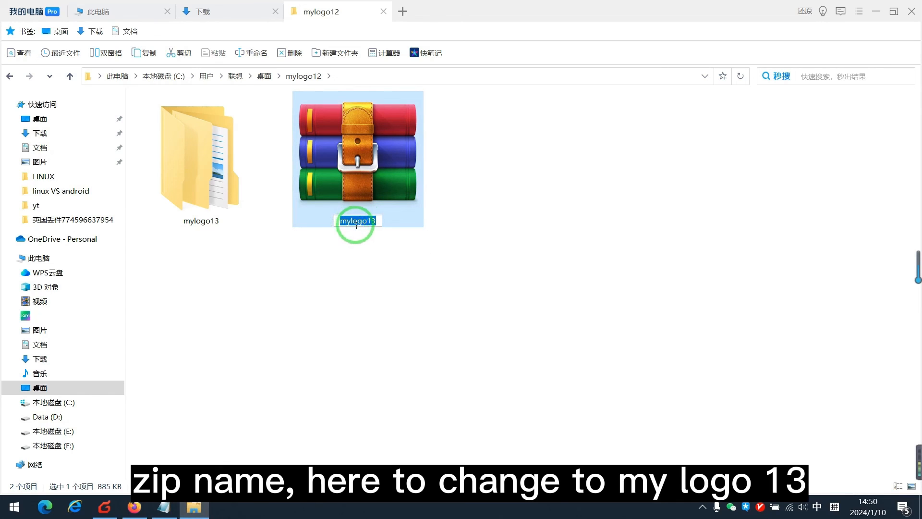